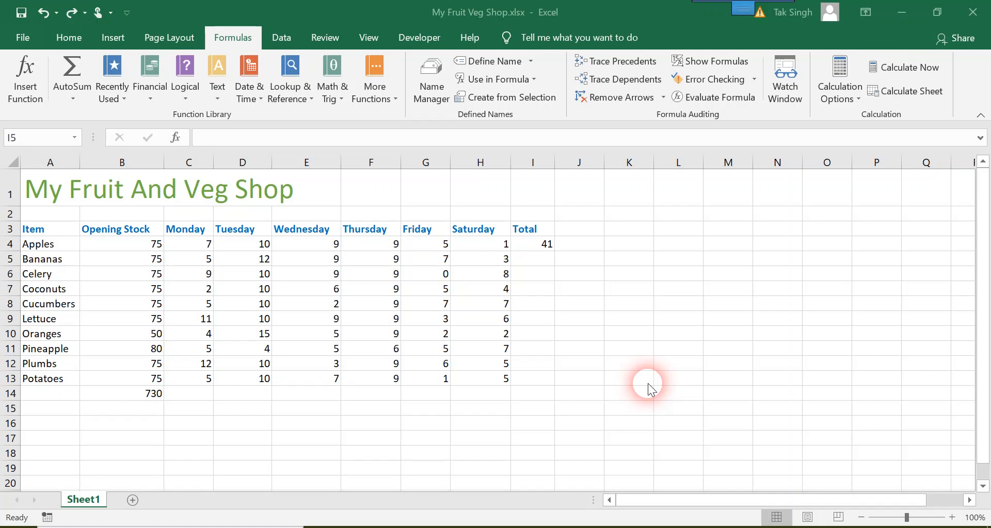
pyautogui.moveTo(147, 393)
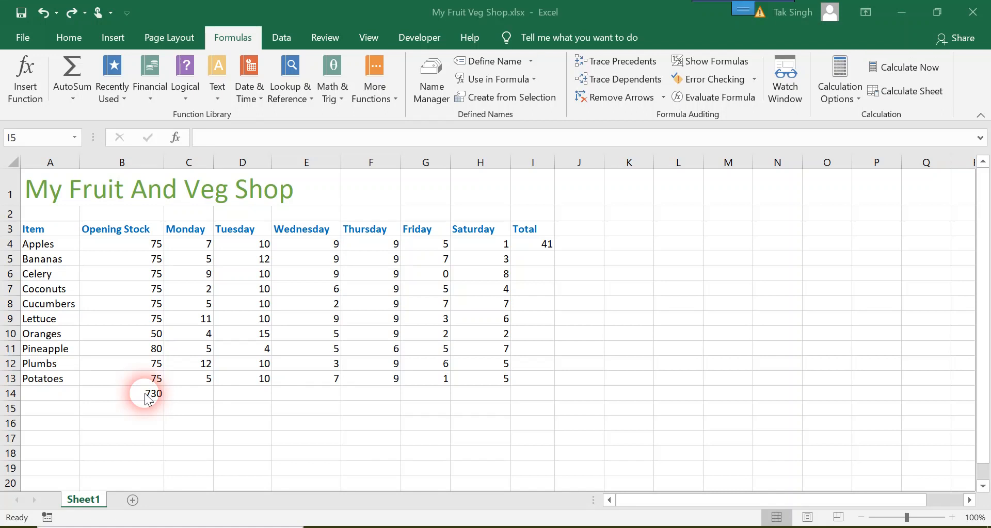
# Select the Opening Stock total in B14 to reveal its =SUM(B4:B13) formula.
pyautogui.click(532, 259)
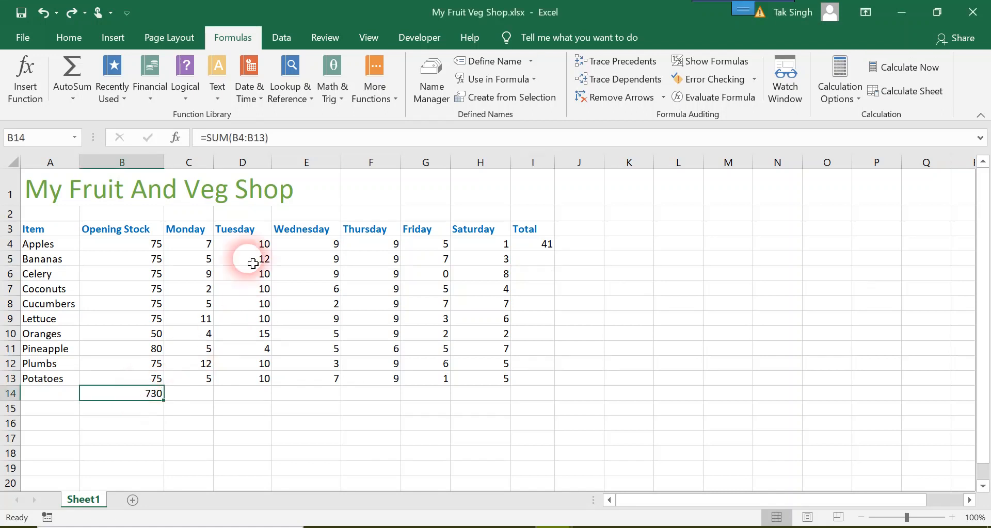
pyautogui.moveTo(240, 138)
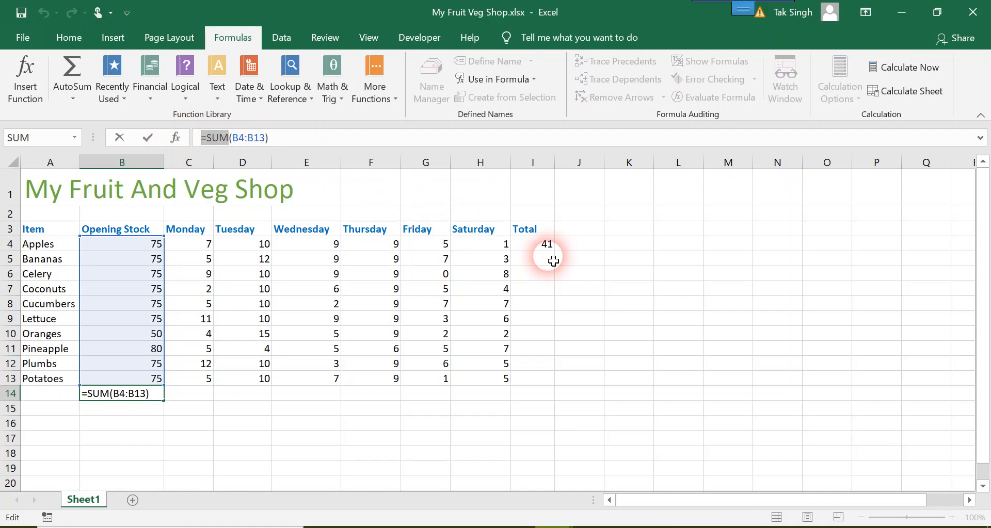
# Leave the B14 total unchanged at 730 and move to the Bananas Total cell I5.
pyautogui.click(532, 259)
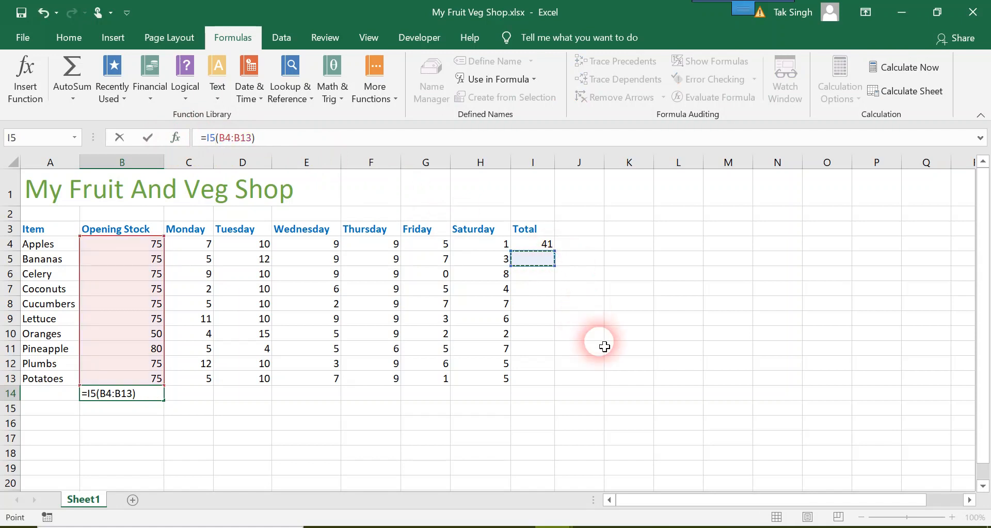
pyautogui.press('Return')
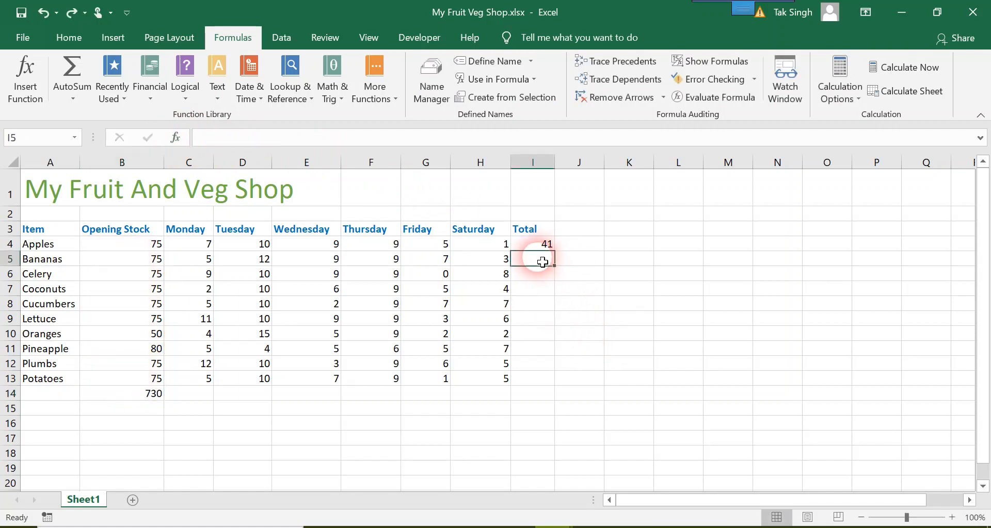
pyautogui.moveTo(565, 272)
pyautogui.write('=SUM(')
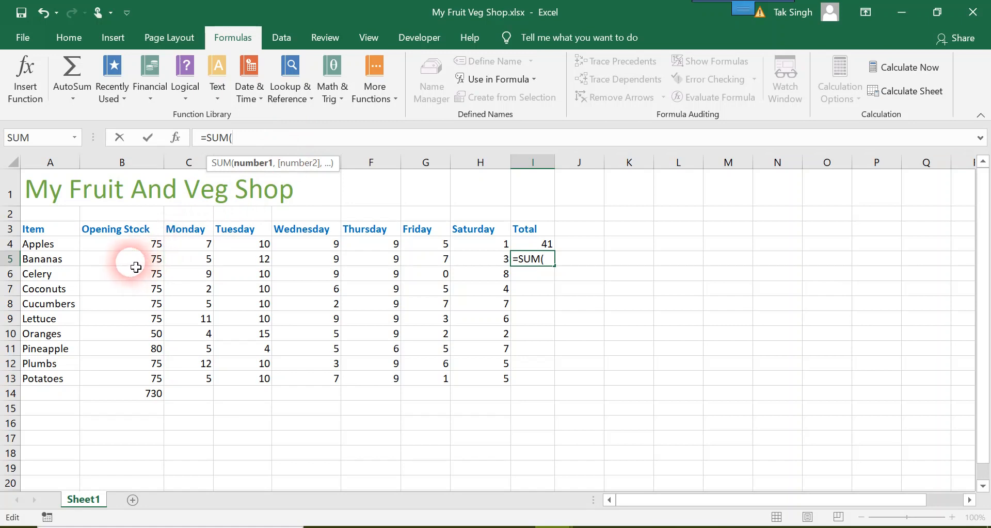
# Build the Bananas total in I5 as =SUM(B5:H5), from Opening Stock through Saturday.
pyautogui.moveTo(131, 259); pyautogui.dragTo(372, 274)
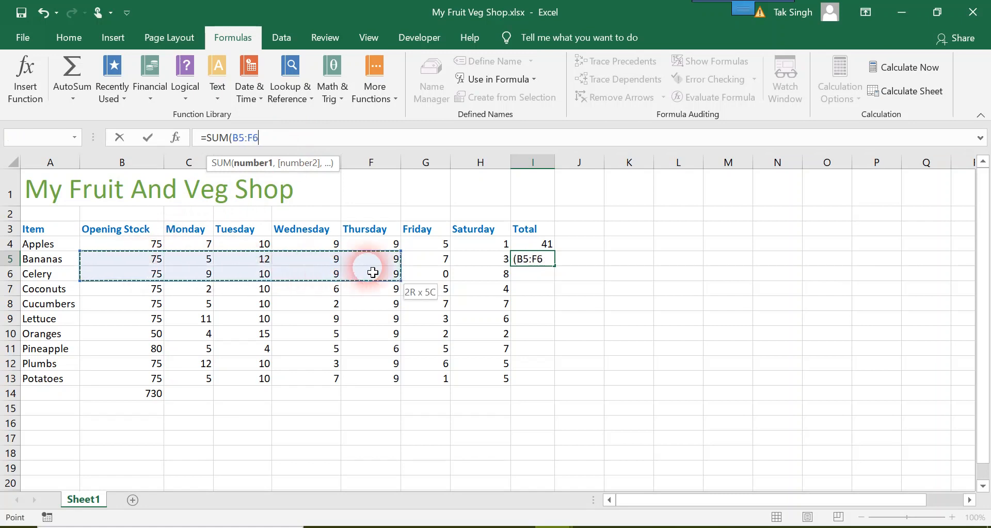
pyautogui.moveTo(371, 273); pyautogui.dragTo(479, 259)
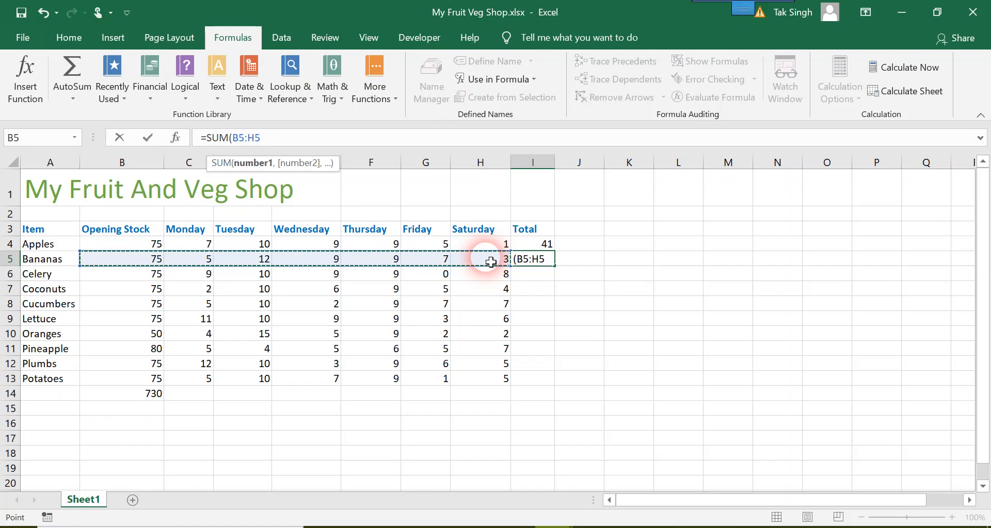
pyautogui.click(253, 137)
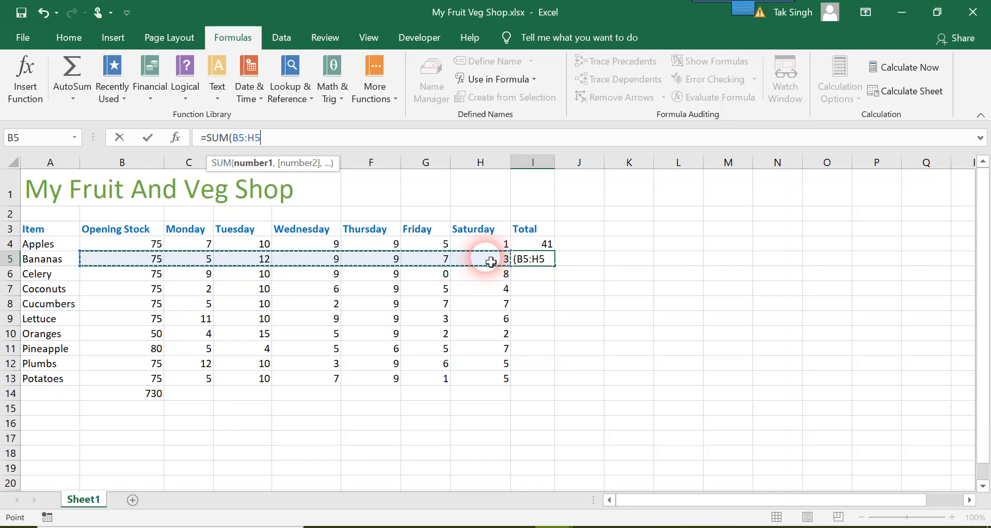
pyautogui.write('(')
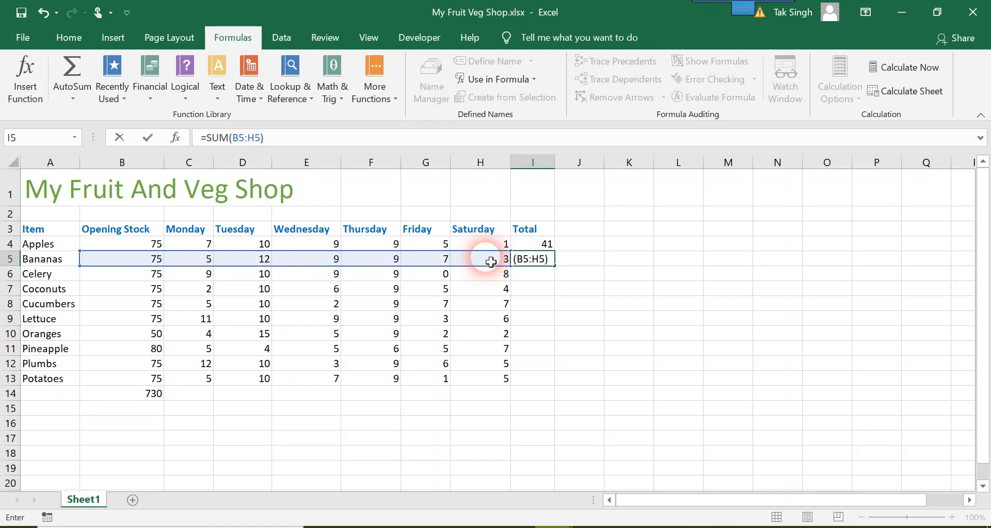
# Commit the =SUM(B5:H5) formula so I5 shows 120, and reselect I5 to review it.
pyautogui.click(265, 138)
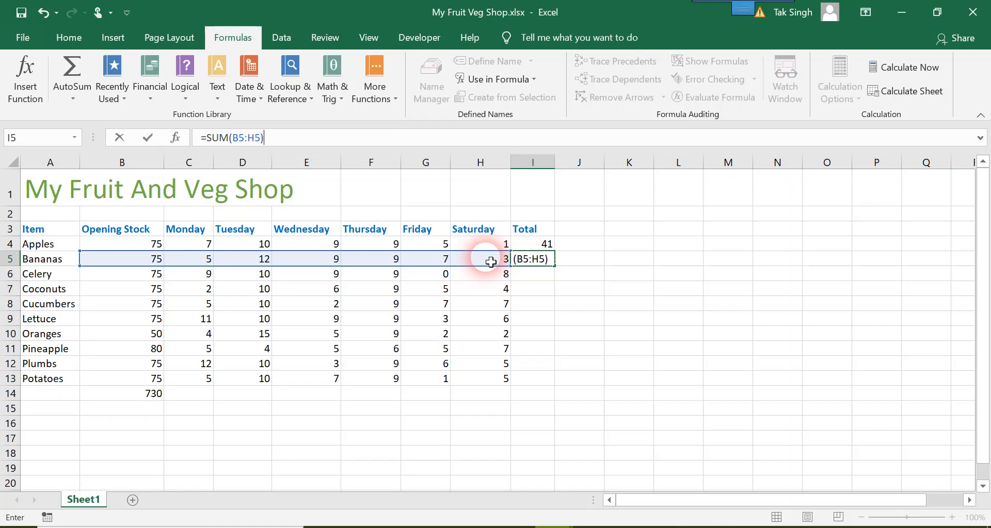
pyautogui.press('Return')
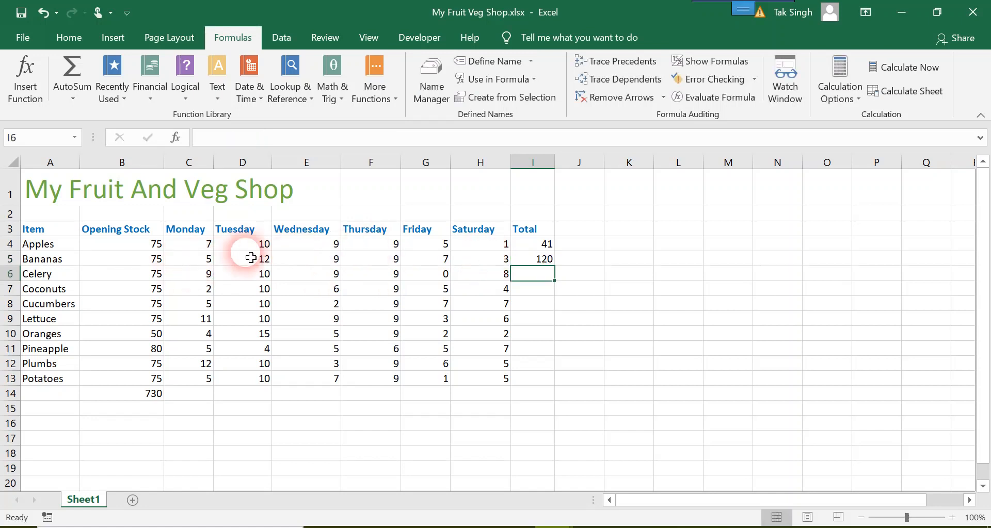
pyautogui.moveTo(293, 282)
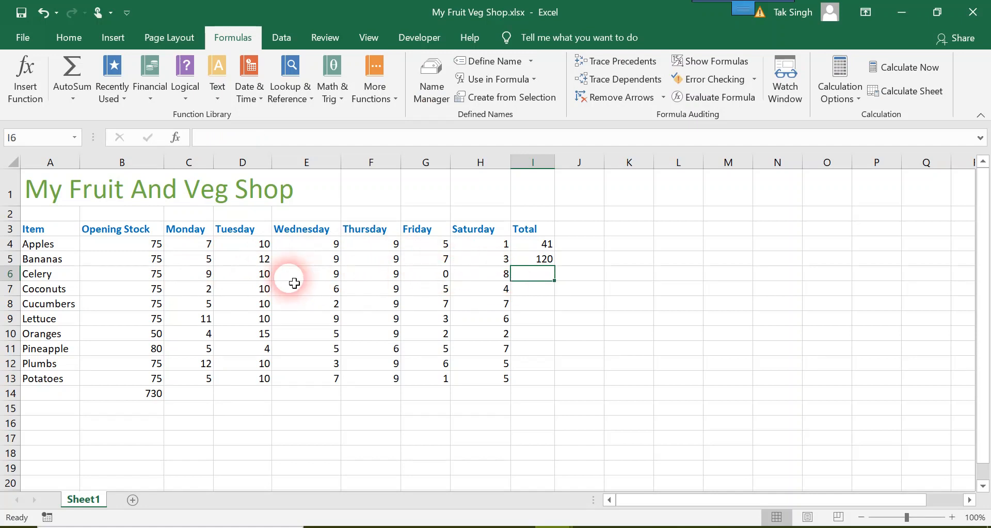
pyautogui.click(532, 259)
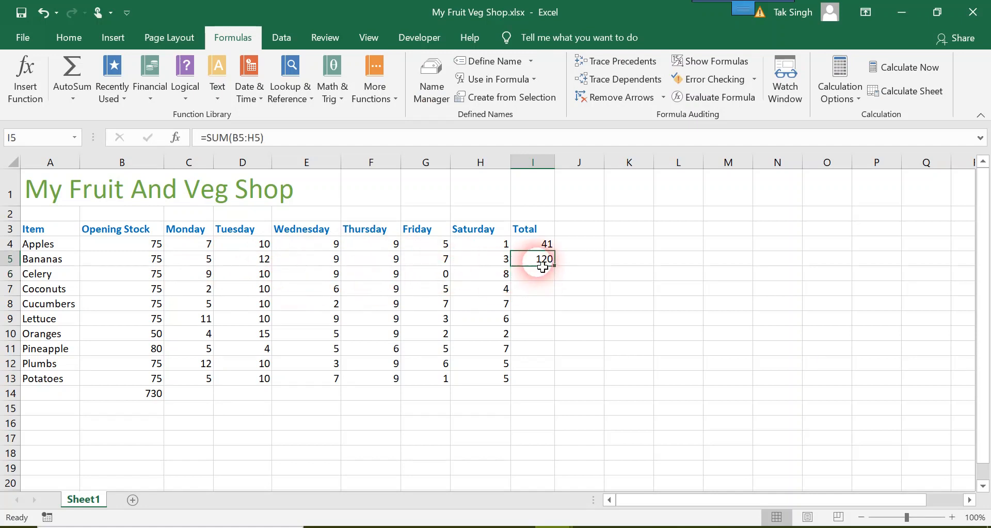
# Change the Bananas total to =SUM(C5:H5), excluding Opening Stock, so I5 shows 45.
pyautogui.doubleClick(533, 259)
pyautogui.write('C')
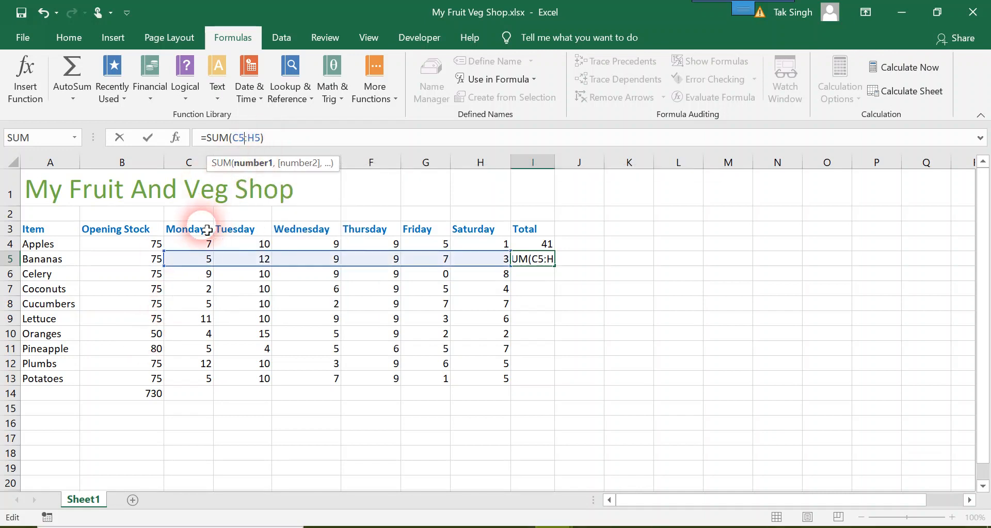
pyautogui.moveTo(523, 227)
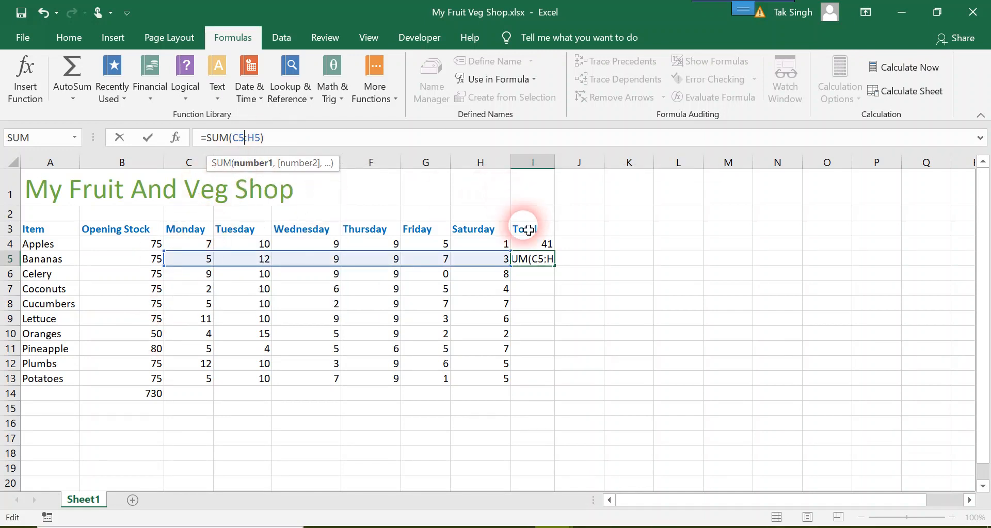
pyautogui.press('Return')
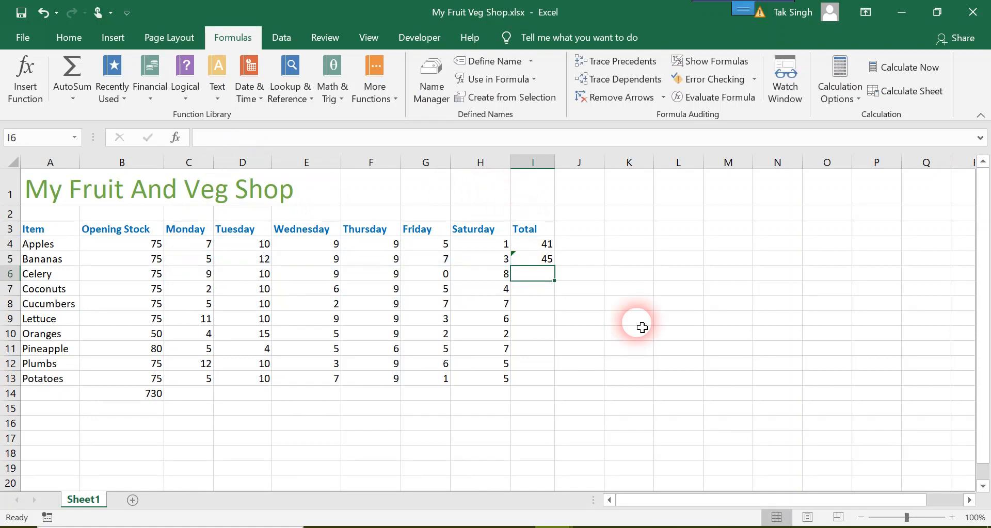
pyautogui.moveTo(541, 264)
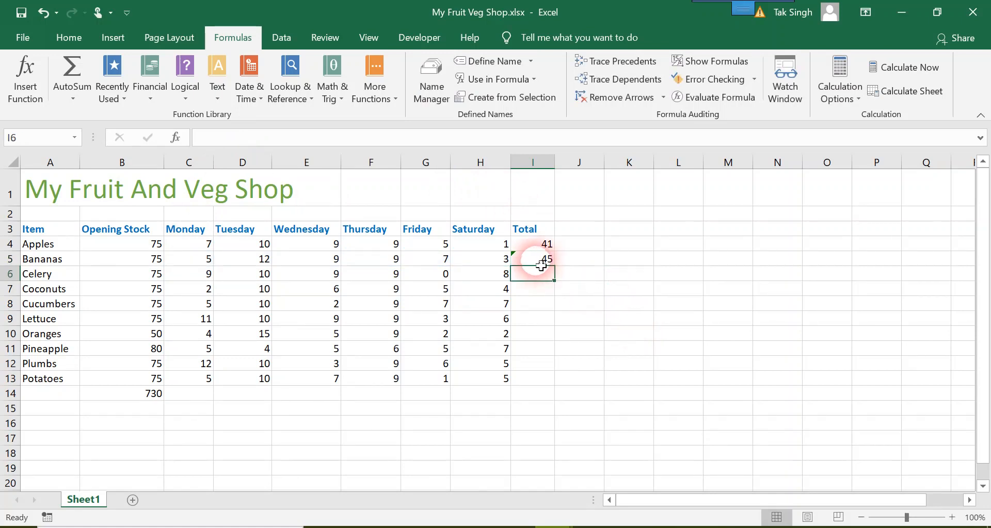
pyautogui.click(532, 259)
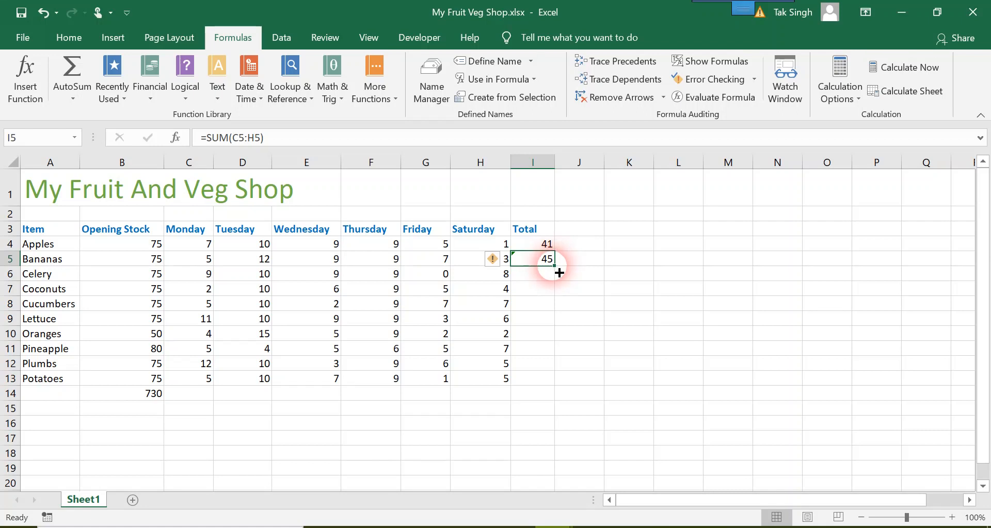
# Fill the Monday–Saturday total formula from I5 down to Potatoes in I13, checking Bananas' warning.
pyautogui.moveTo(559, 273); pyautogui.dragTo(532, 379)
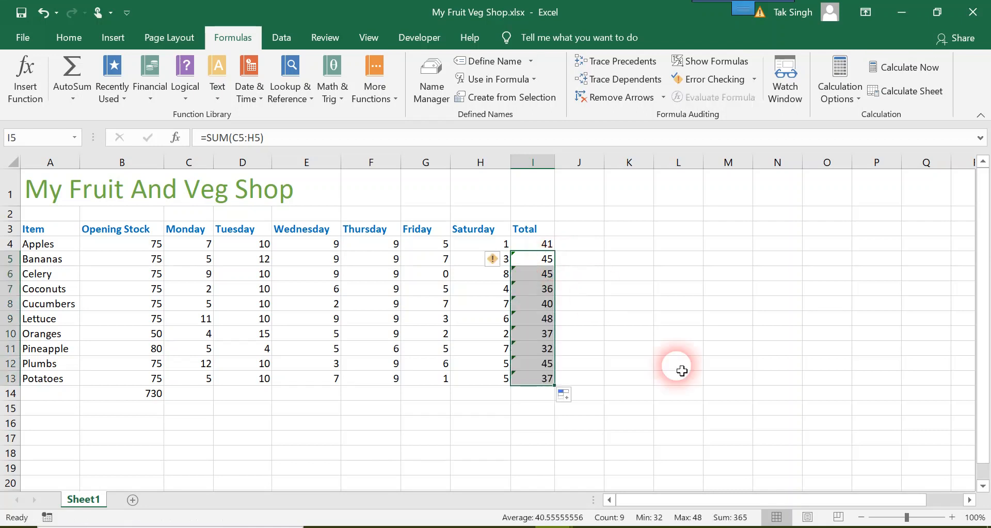
pyautogui.click(677, 363)
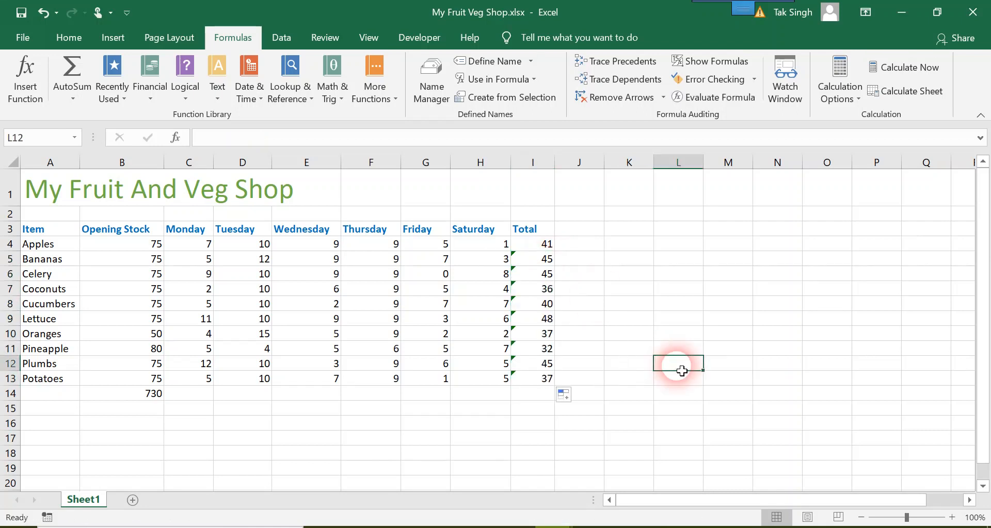
pyautogui.moveTo(499, 297)
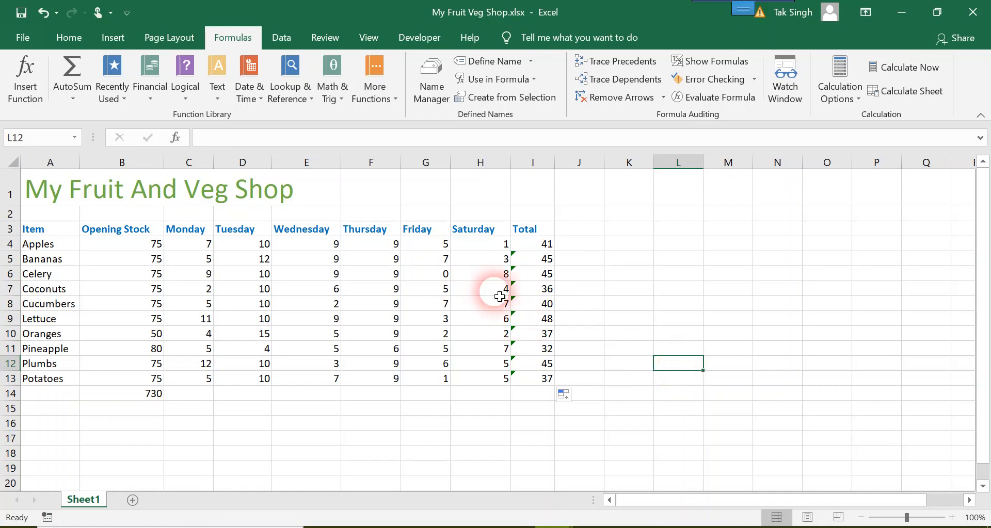
pyautogui.moveTo(518, 258)
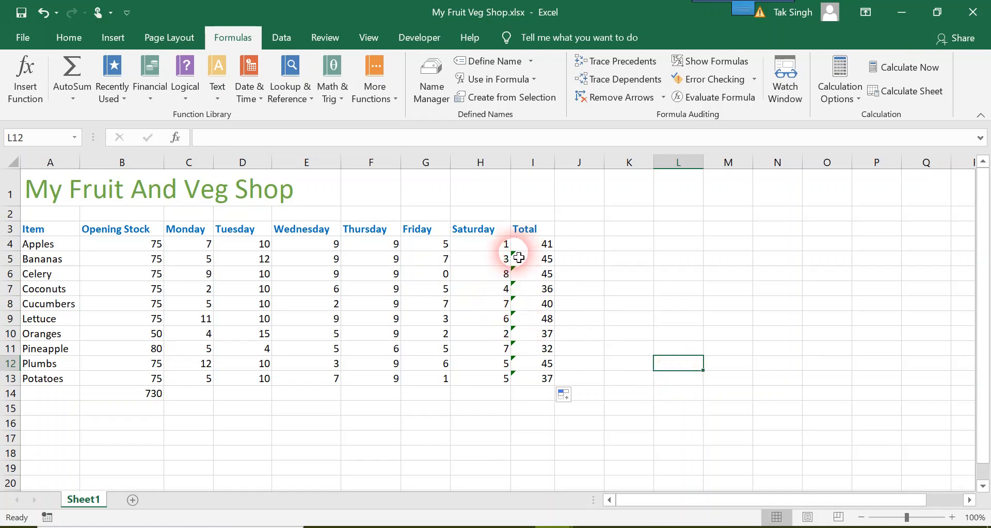
pyautogui.click(532, 258)
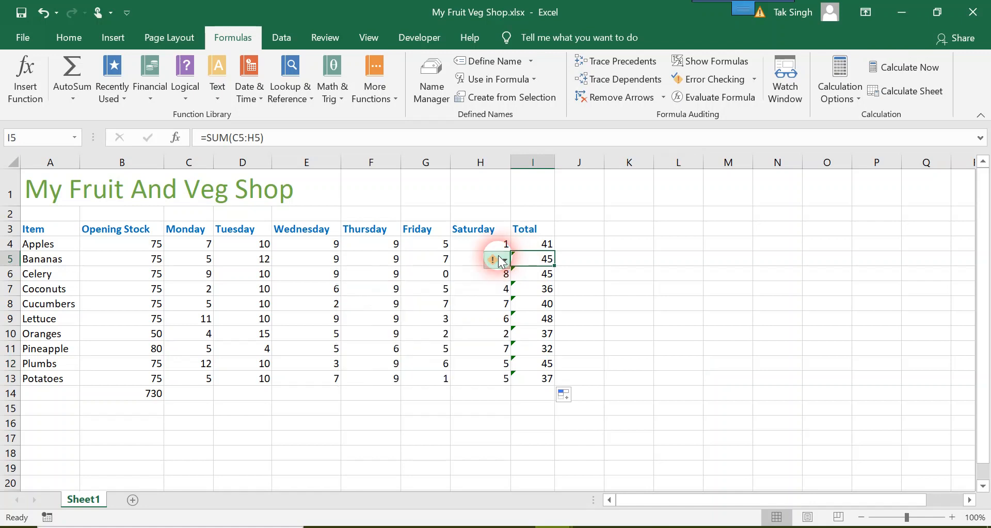
pyautogui.click(678, 333)
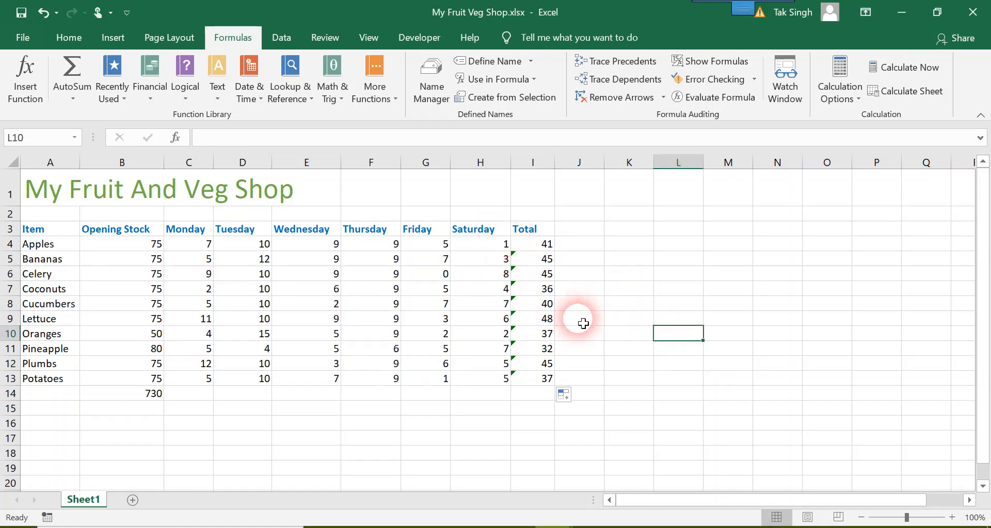
pyautogui.moveTo(573, 314)
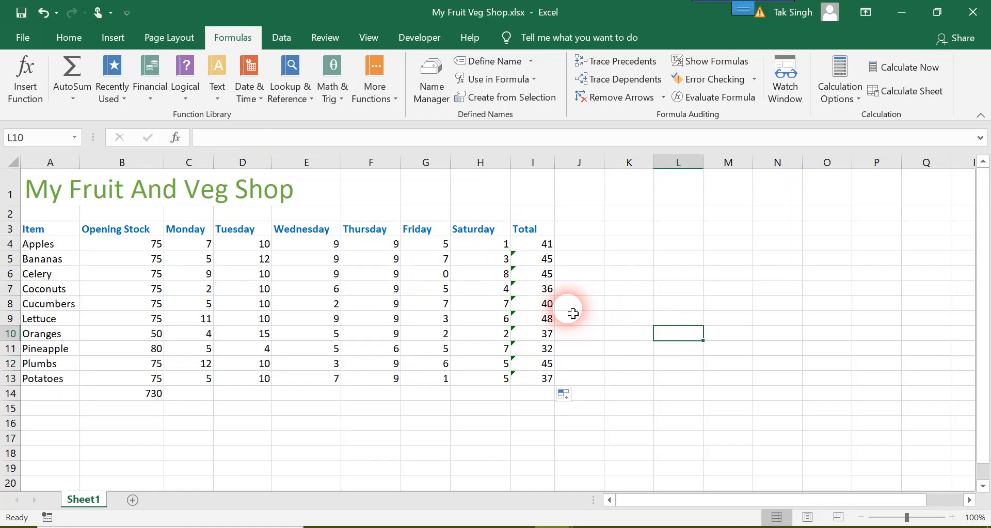